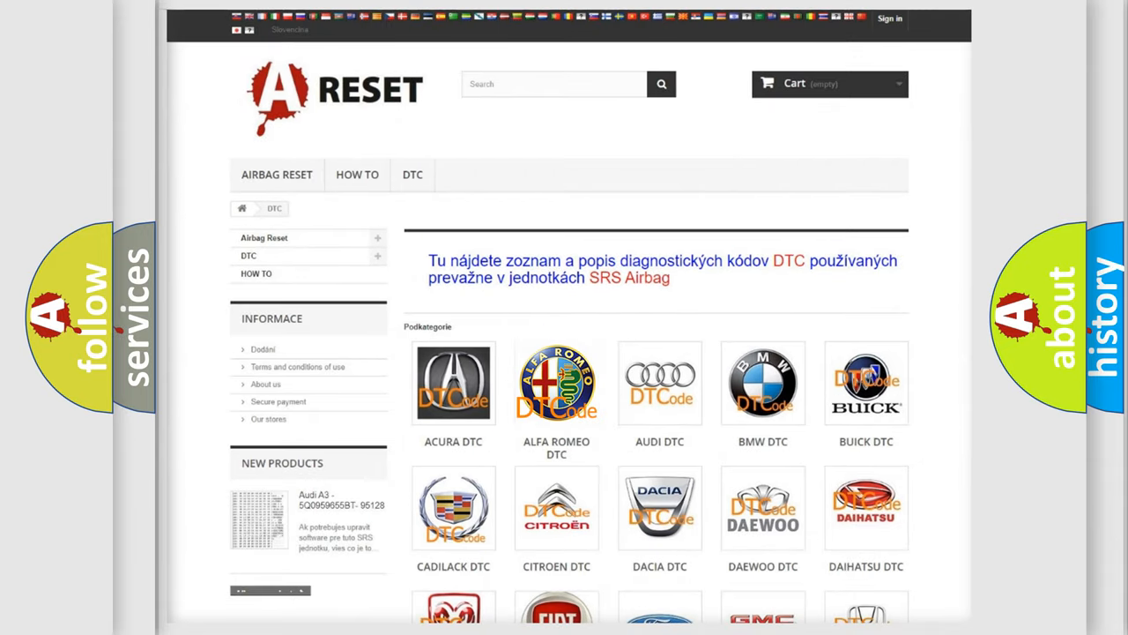
- Open the Alfa Romeo DTC page from the logo grid and scroll through its trouble code list
{"action": "left_click", "coordinate": [556, 383]}
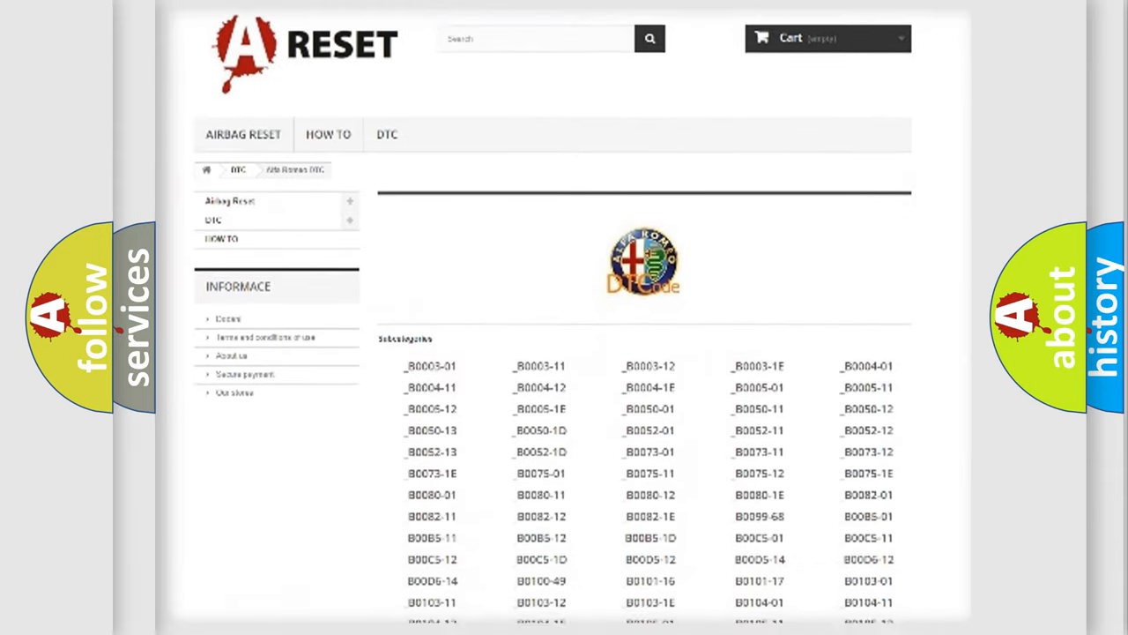
{"action": "scroll", "scroll_direction": "down", "scroll_amount": 3}
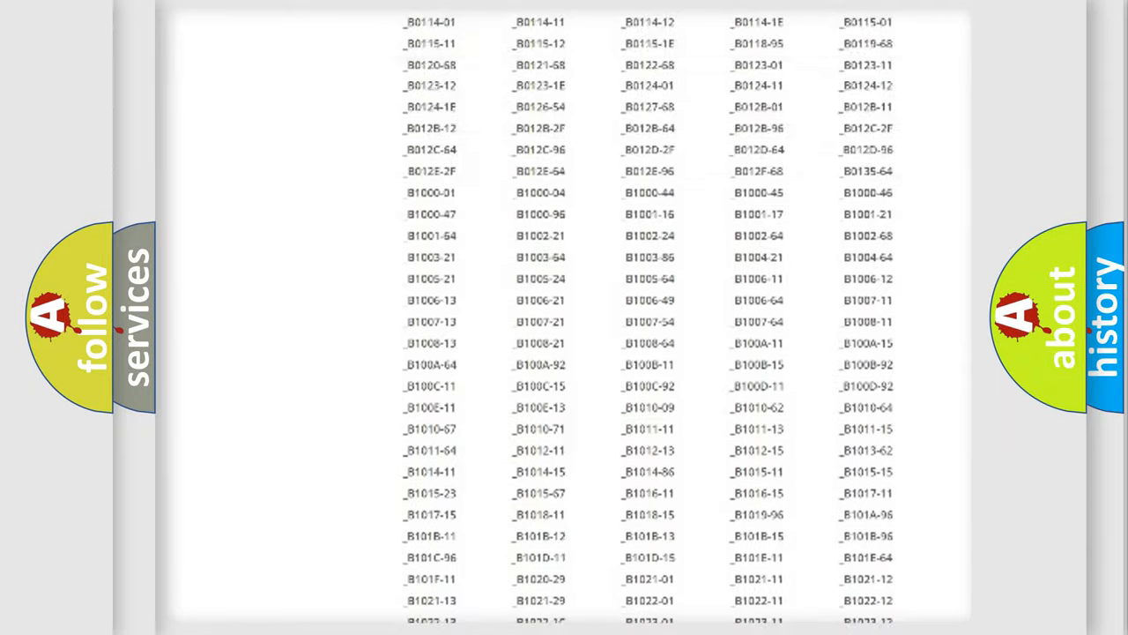